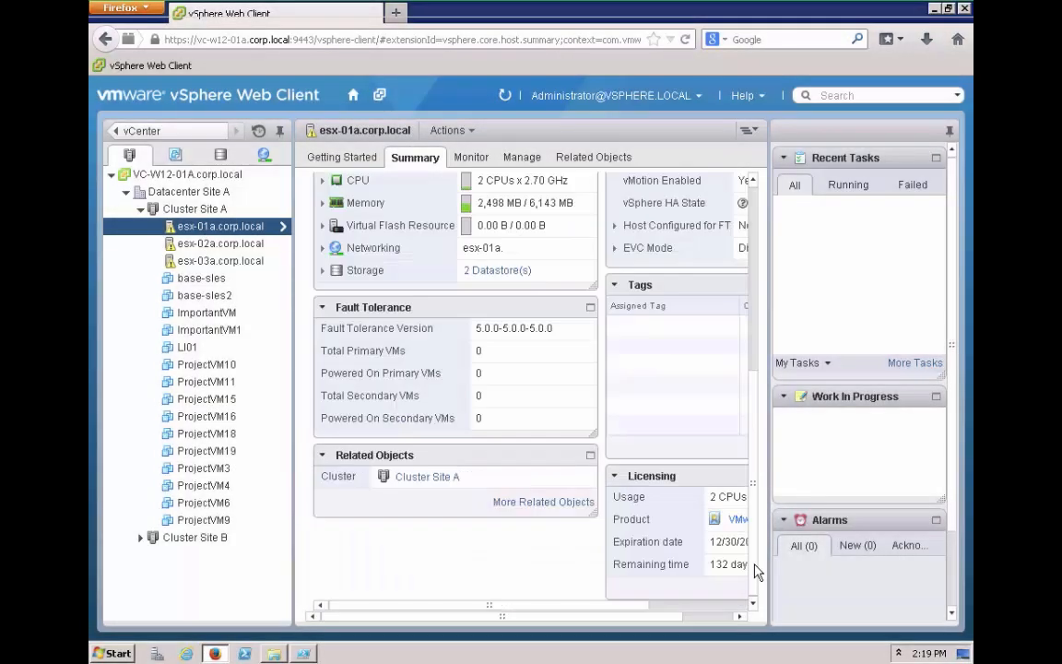
mouse_move(623, 625)
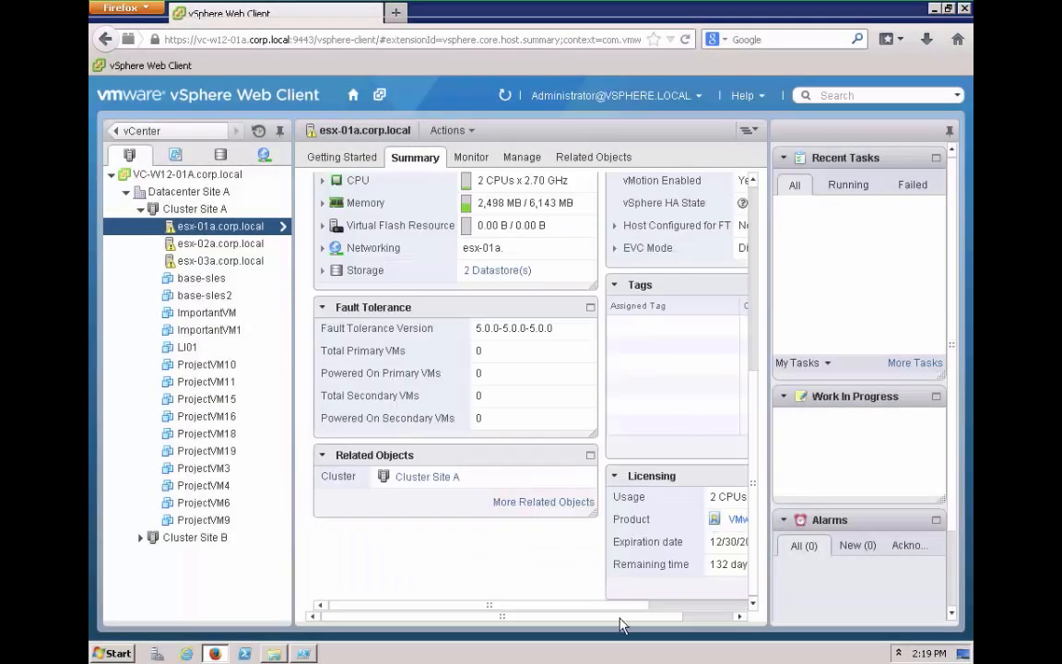
Step: Review the host name rows and Project column in cmdbinfo.csv, then close the workbook
scroll(right, 3)
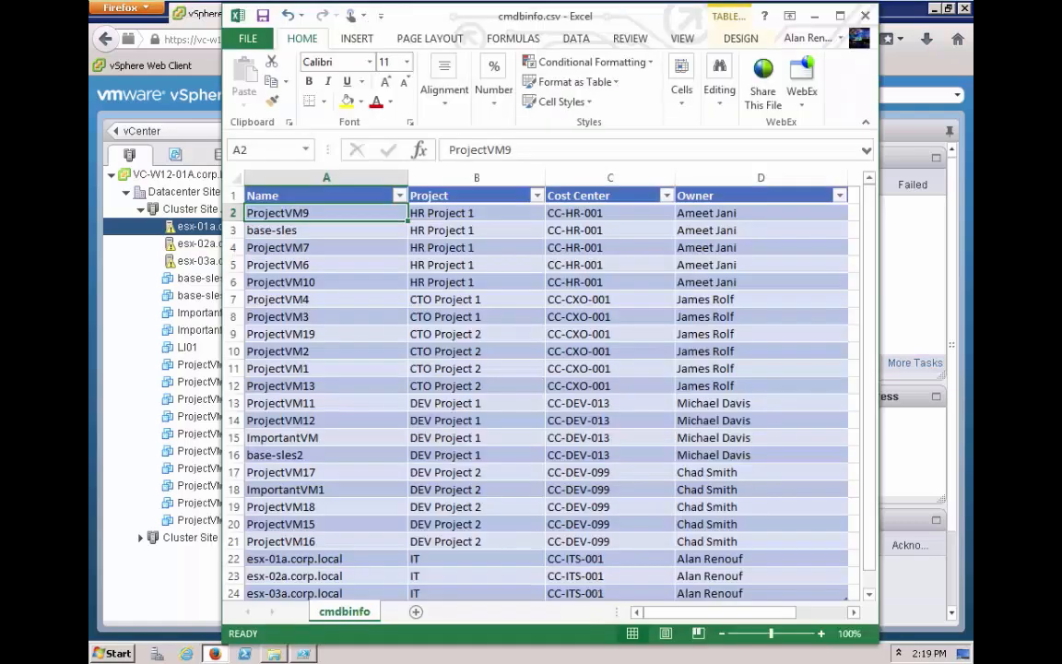
mouse_move(299, 195)
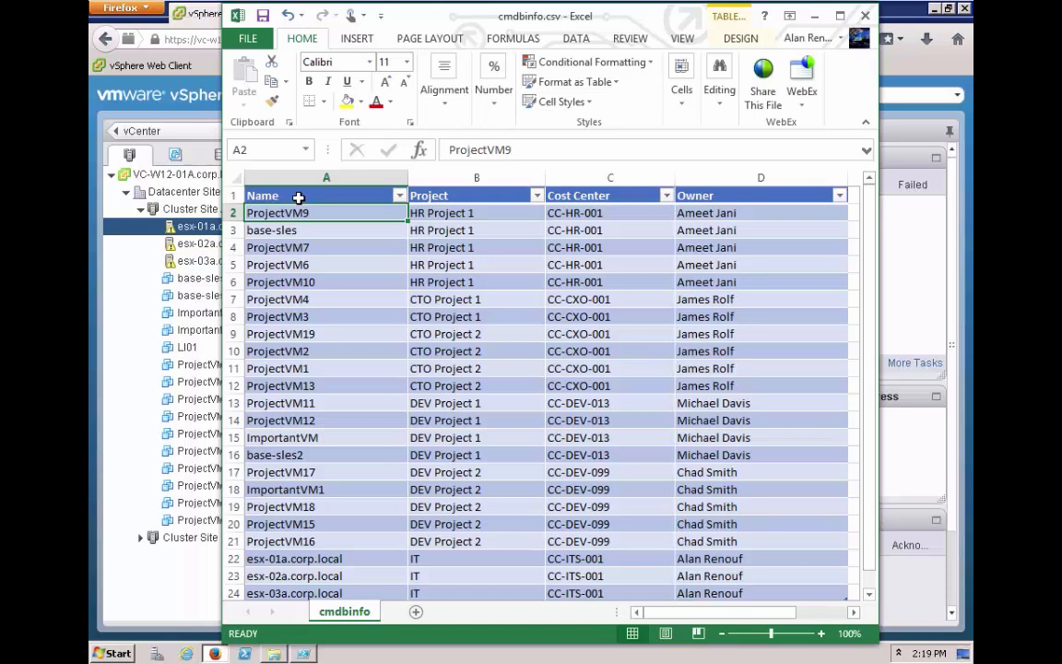
mouse_move(312, 215)
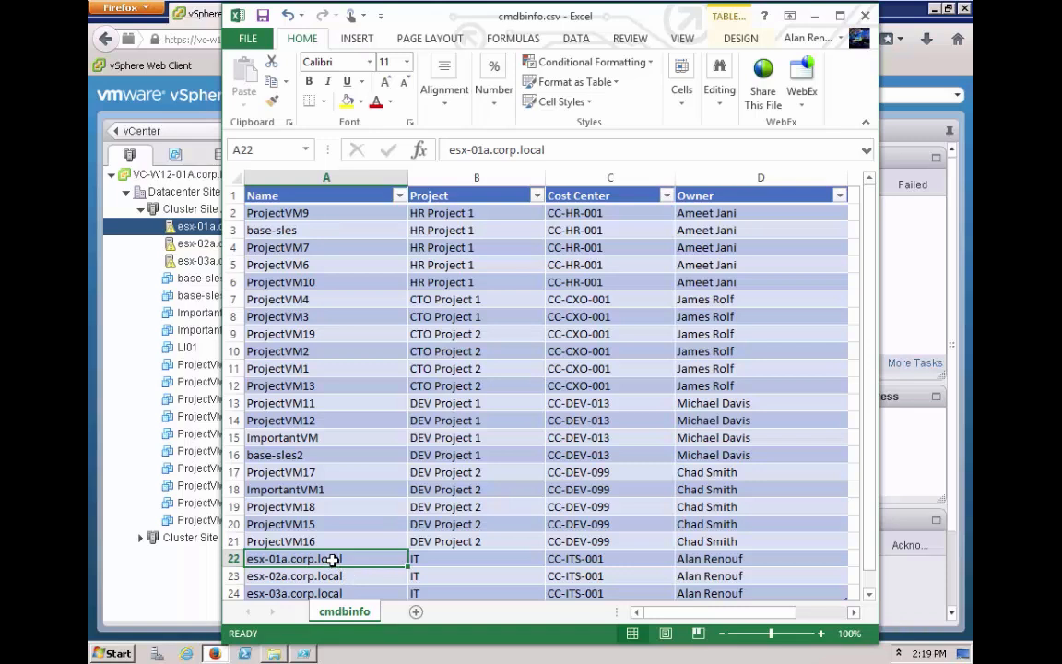
drag(324, 557, 325, 576)
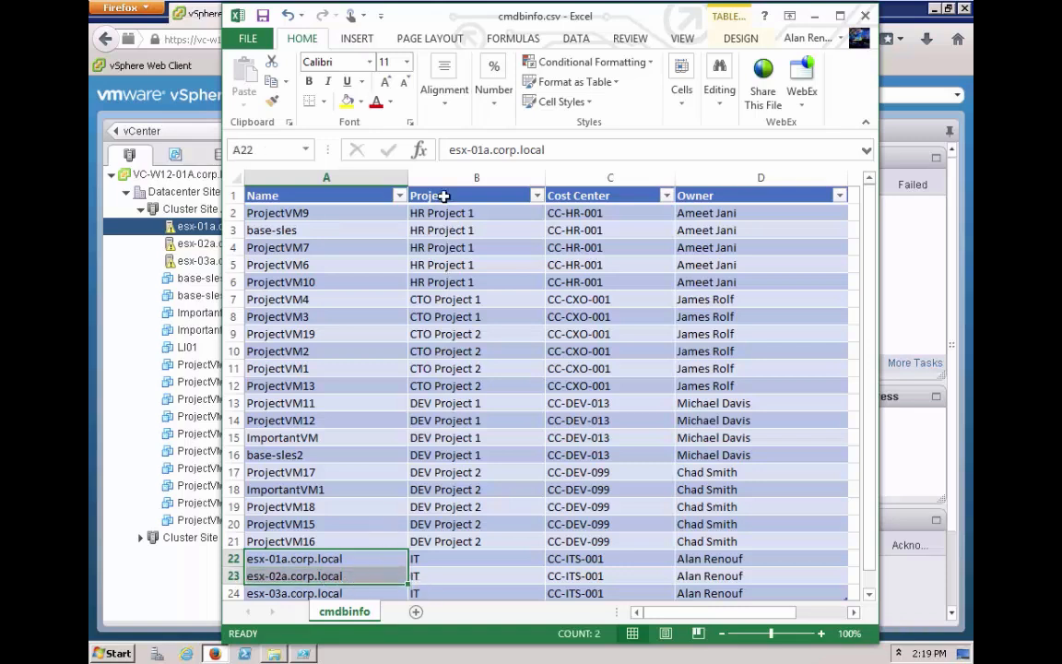
click(458, 195)
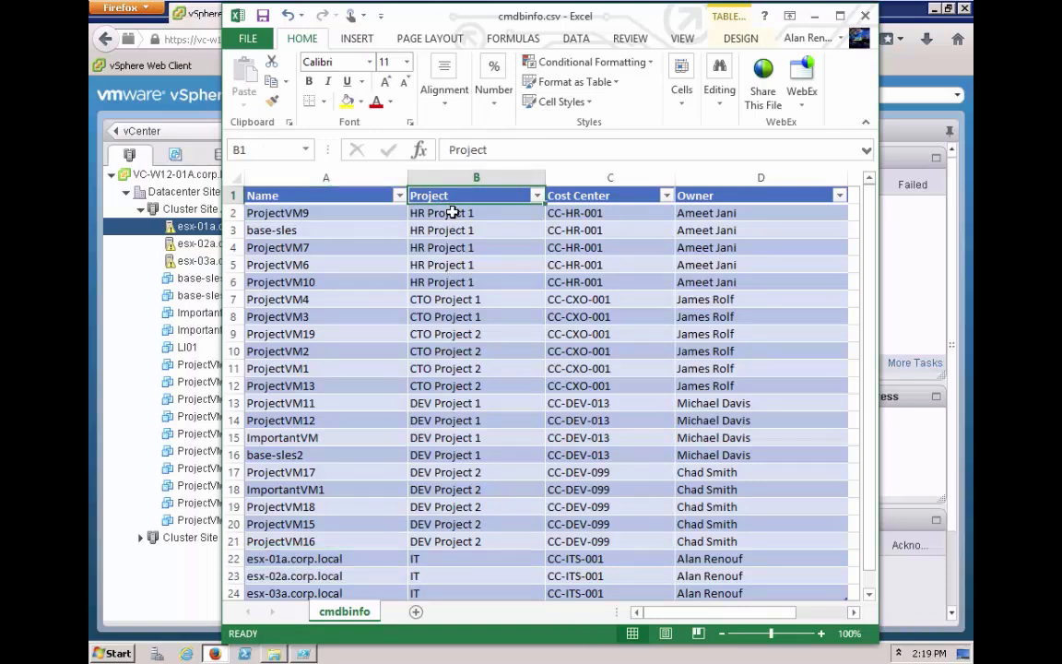
click(592, 196)
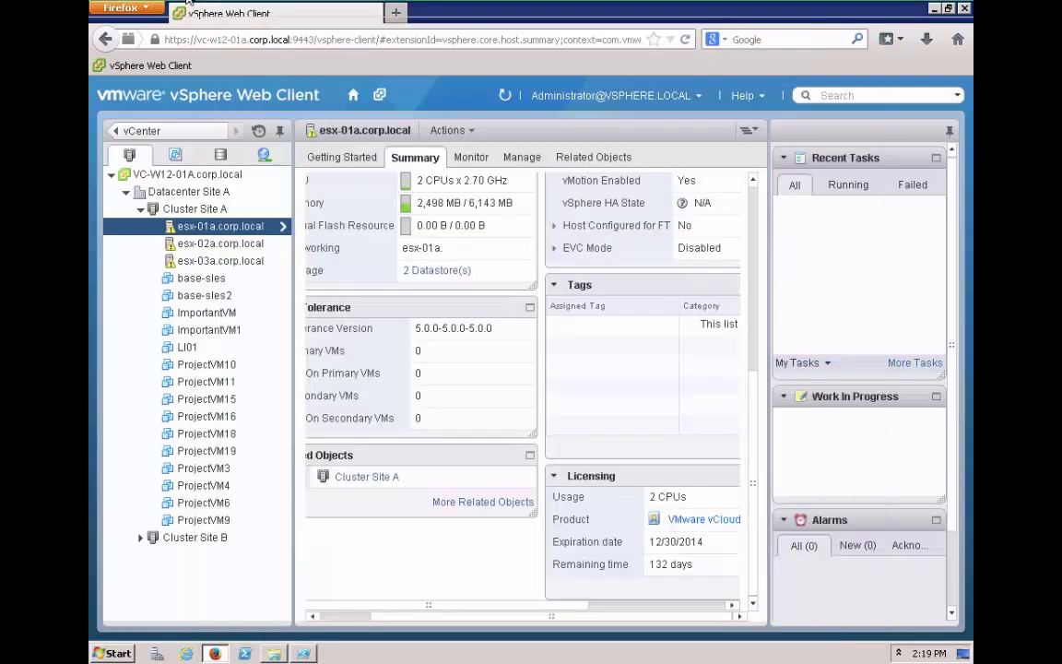
Step: Run the Connect-VIServer and Import-CSV lines and list $cmdbinfo in the console
click(301, 653)
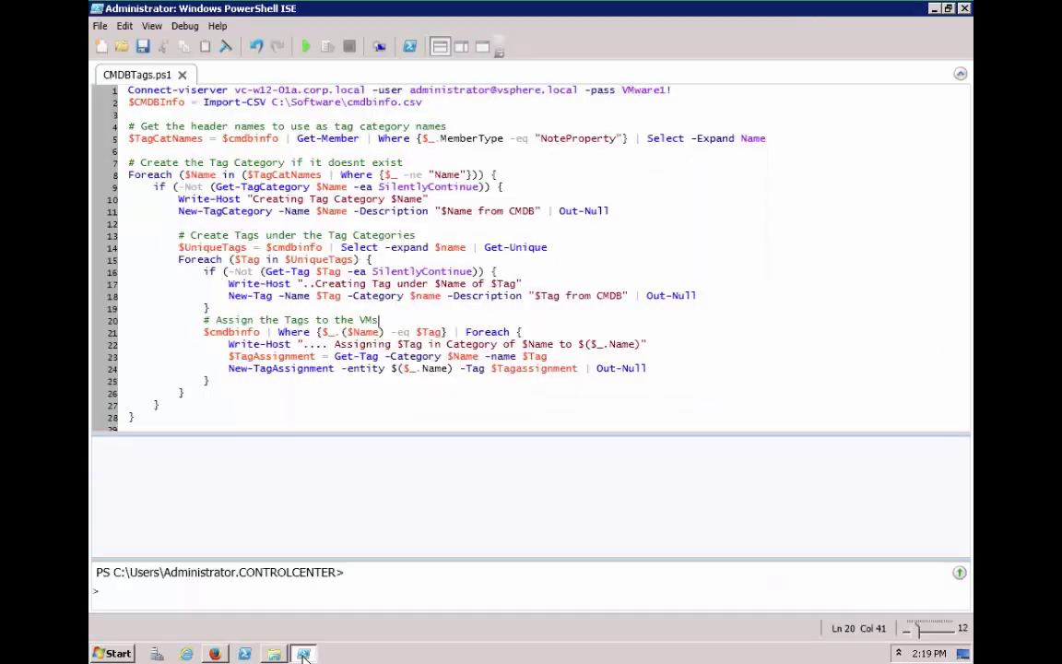
click(362, 101)
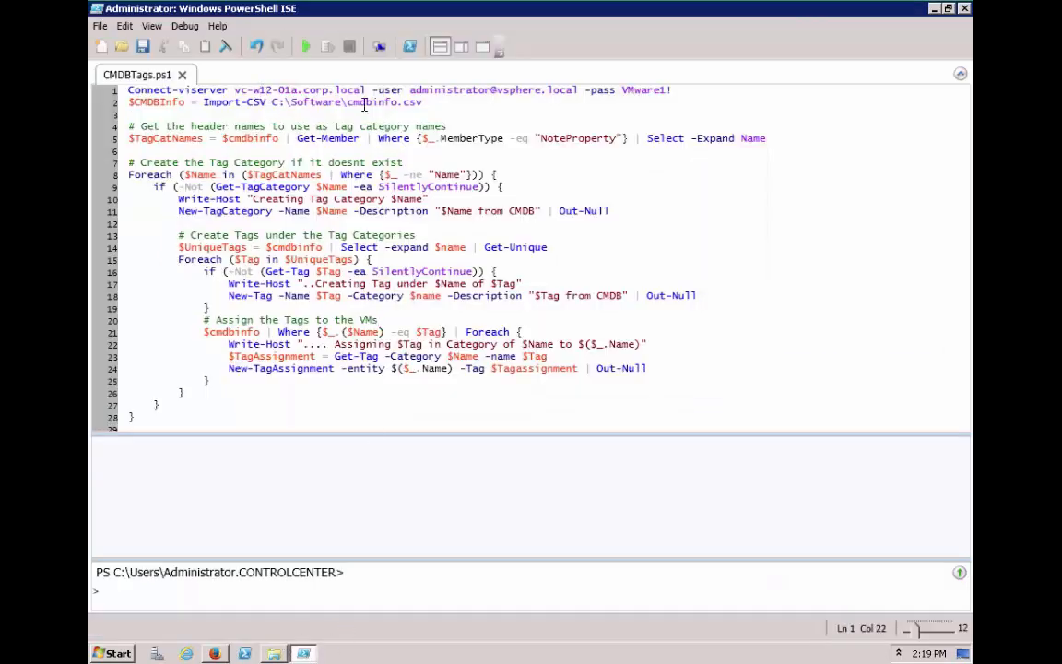
click(442, 101)
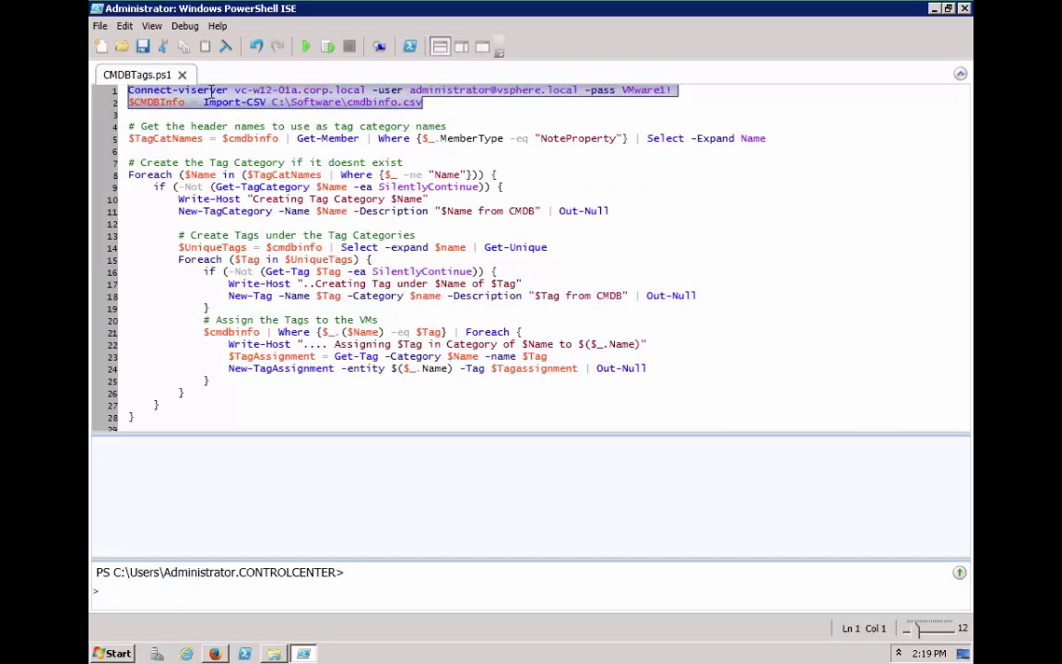
click(302, 46)
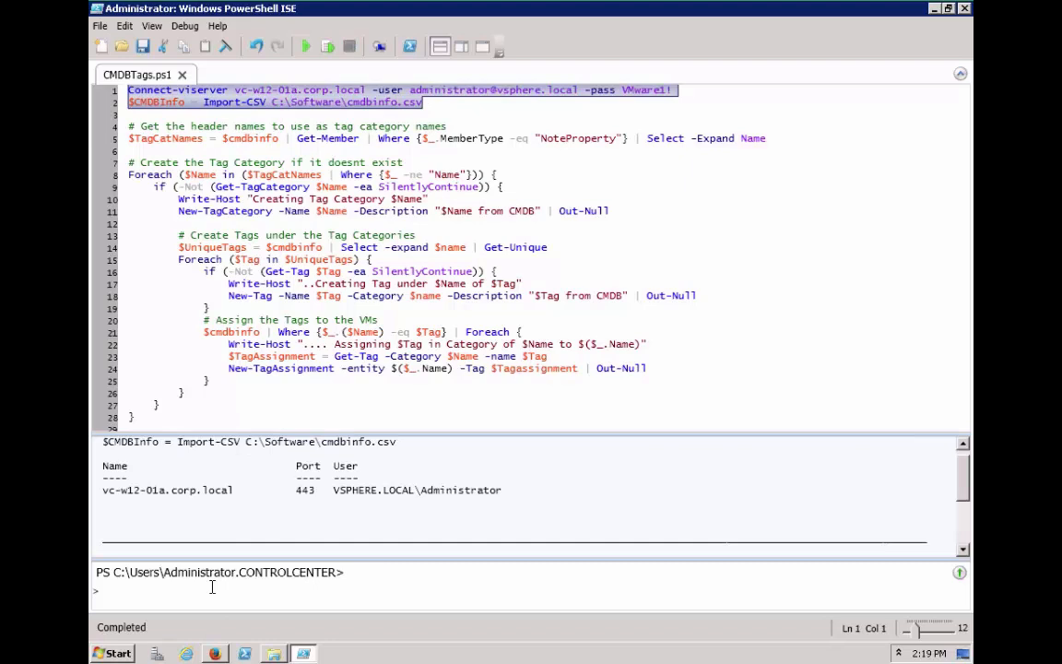
text($cm)
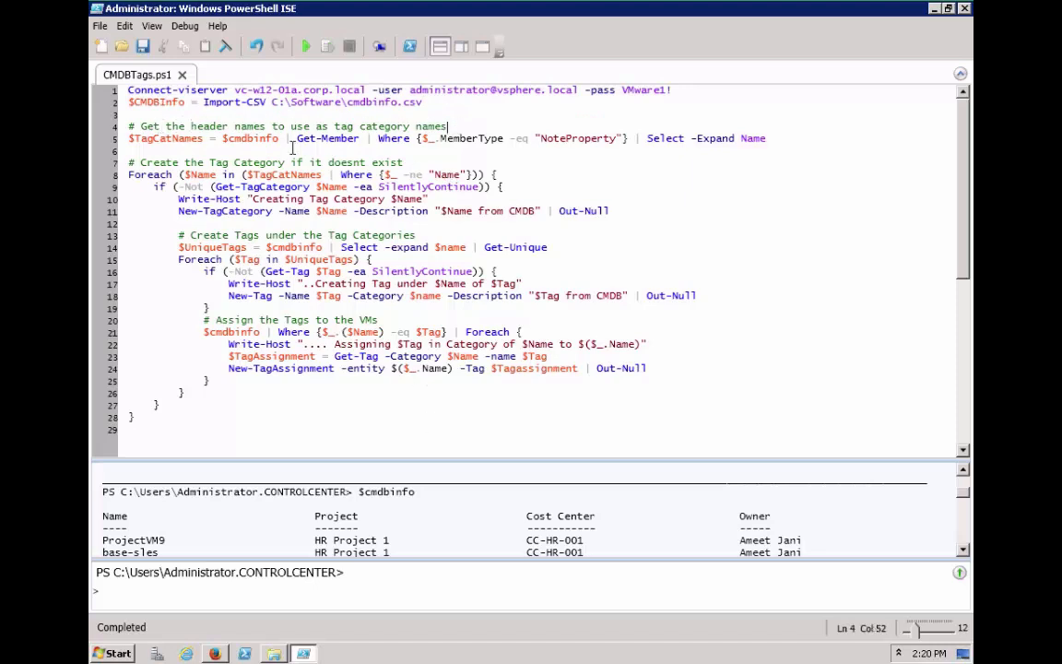
mouse_move(410, 162)
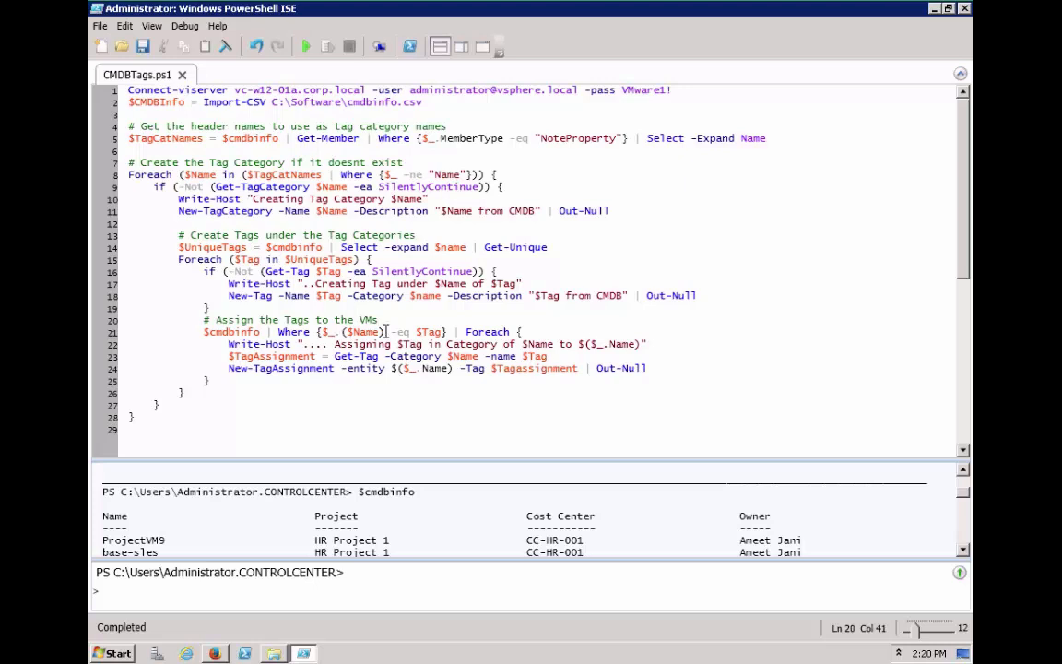
Step: Edit the assign-tags comment to read 'VMs/Hosts'
text(/H)
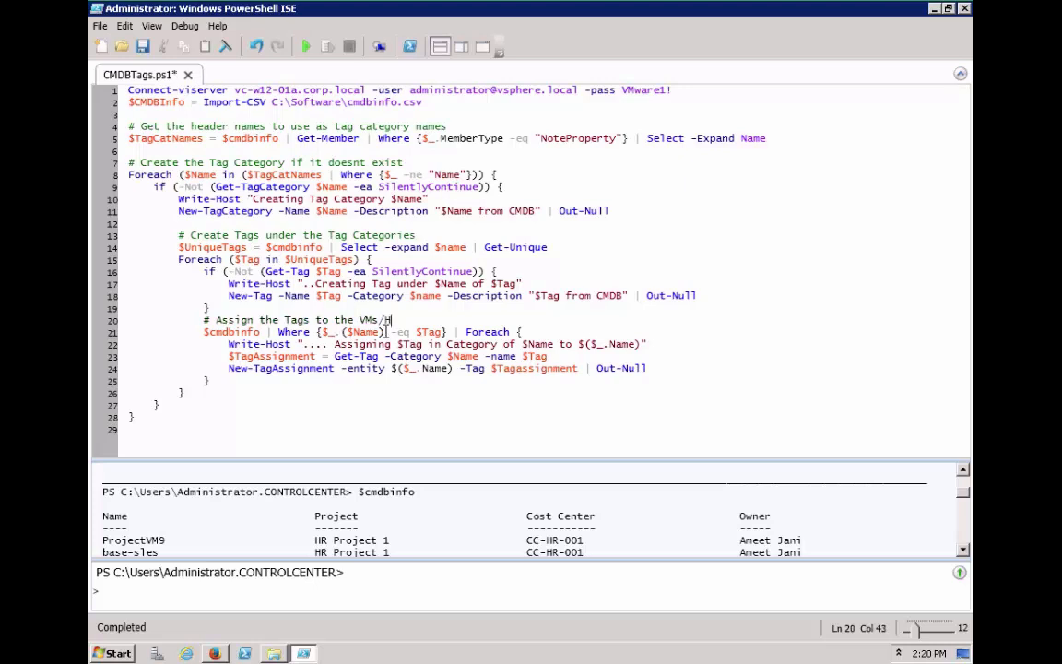
text(osts)
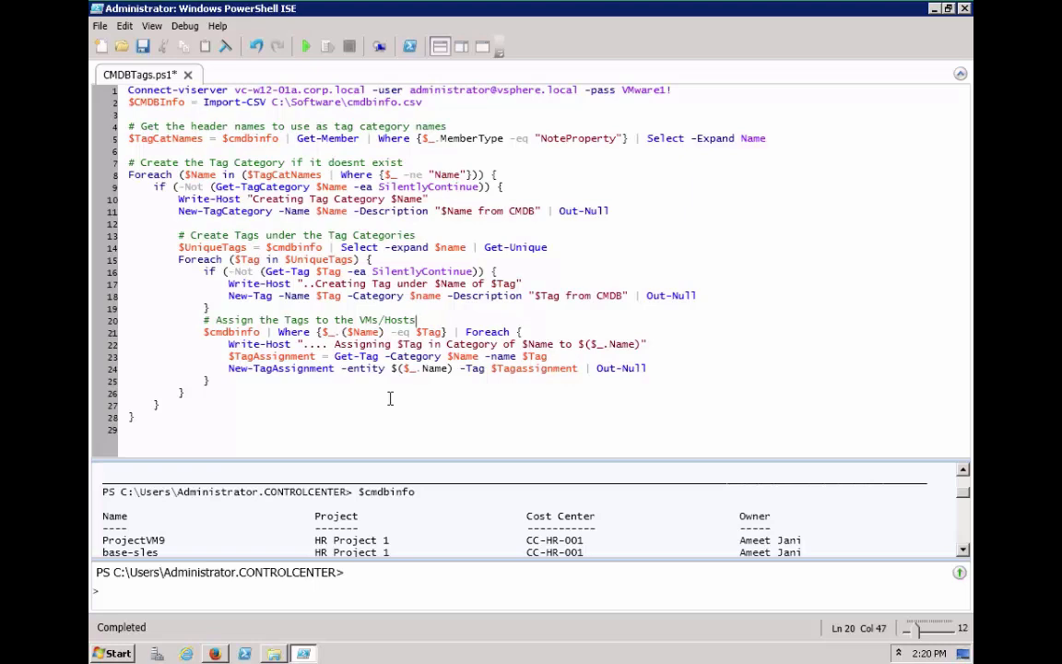
mouse_move(307, 46)
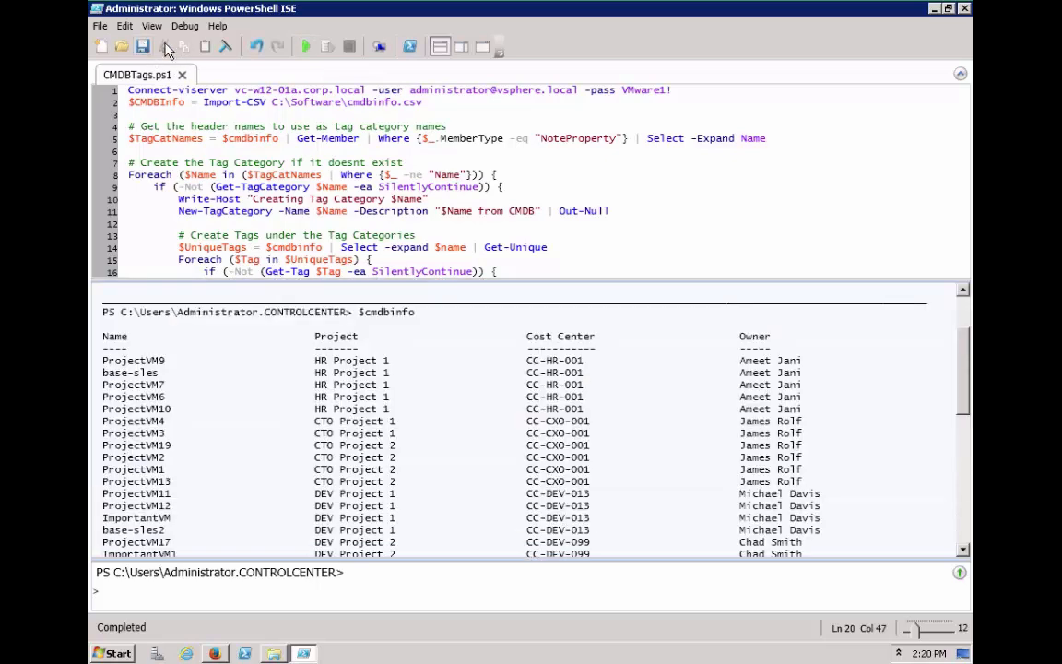
Step: Run CMDBTags.ps1 to create the Cost Center, Owner and Project categories and tag the VMs and hosts
click(303, 46)
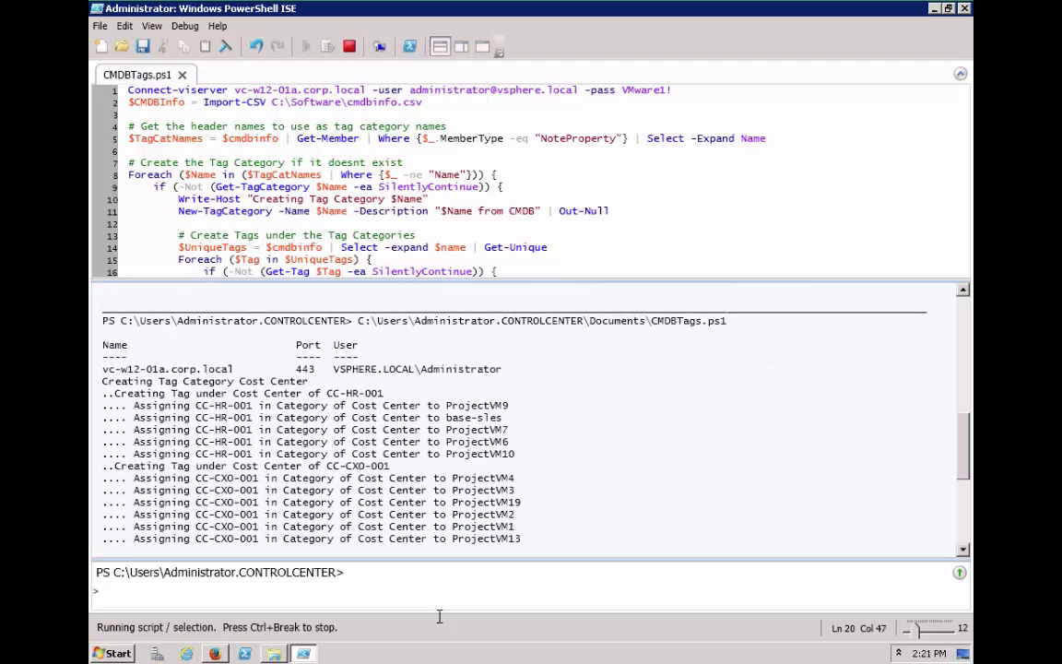
scroll(down, 3)
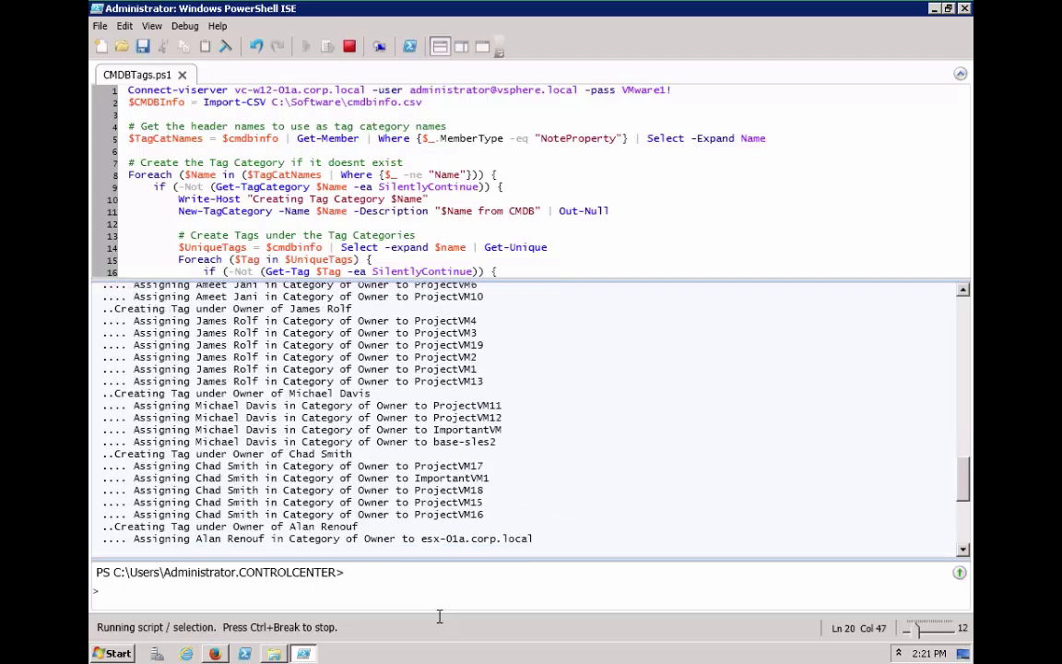
scroll(down, 3)
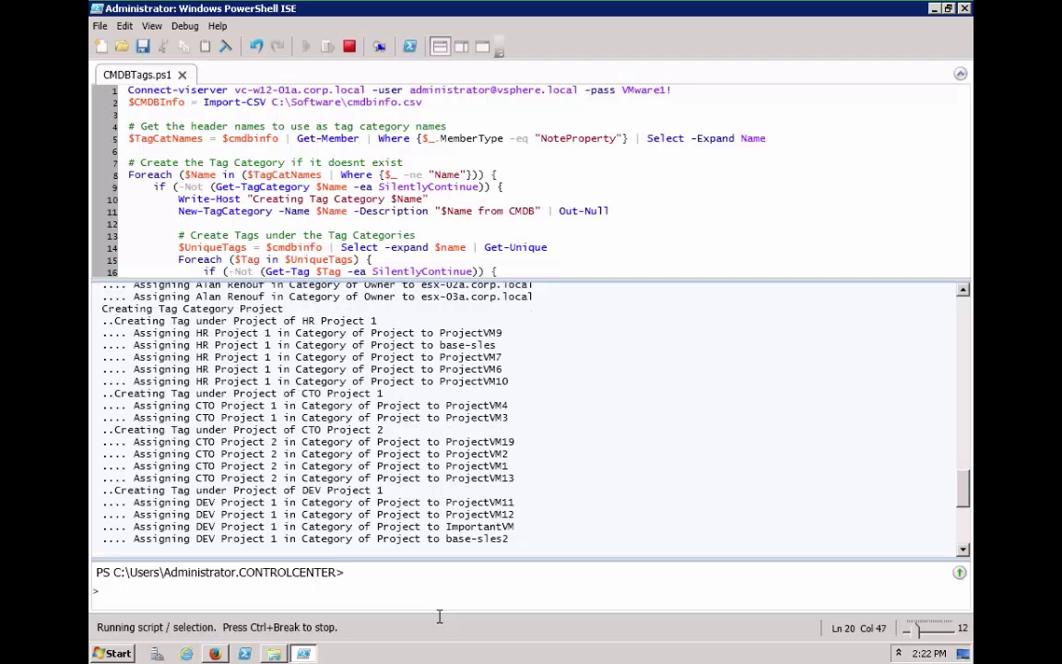
scroll(down, 3)
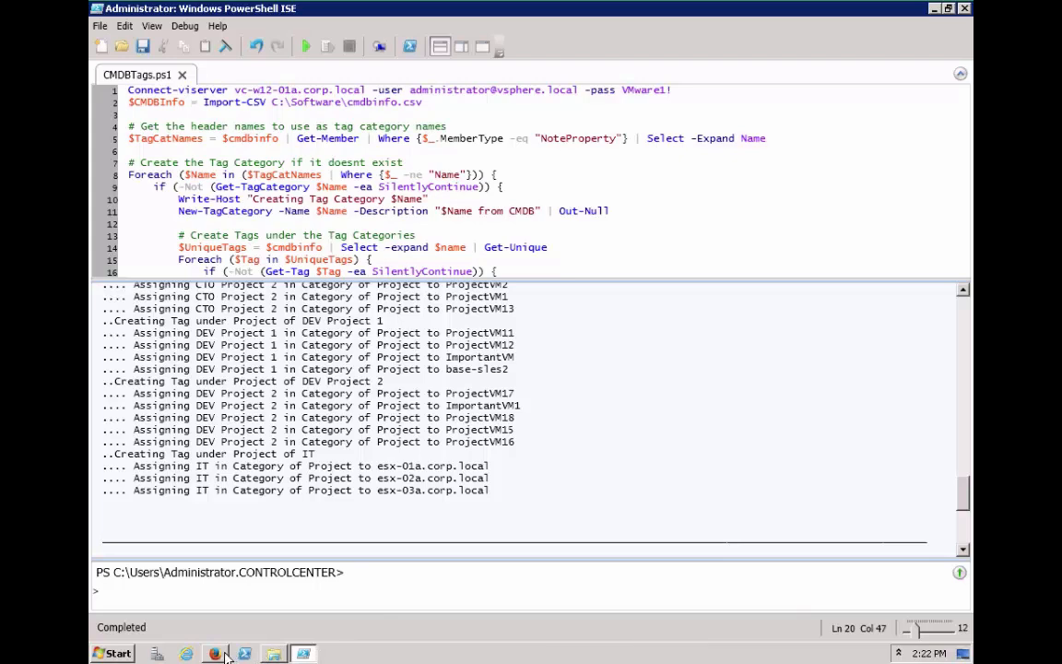
click(192, 654)
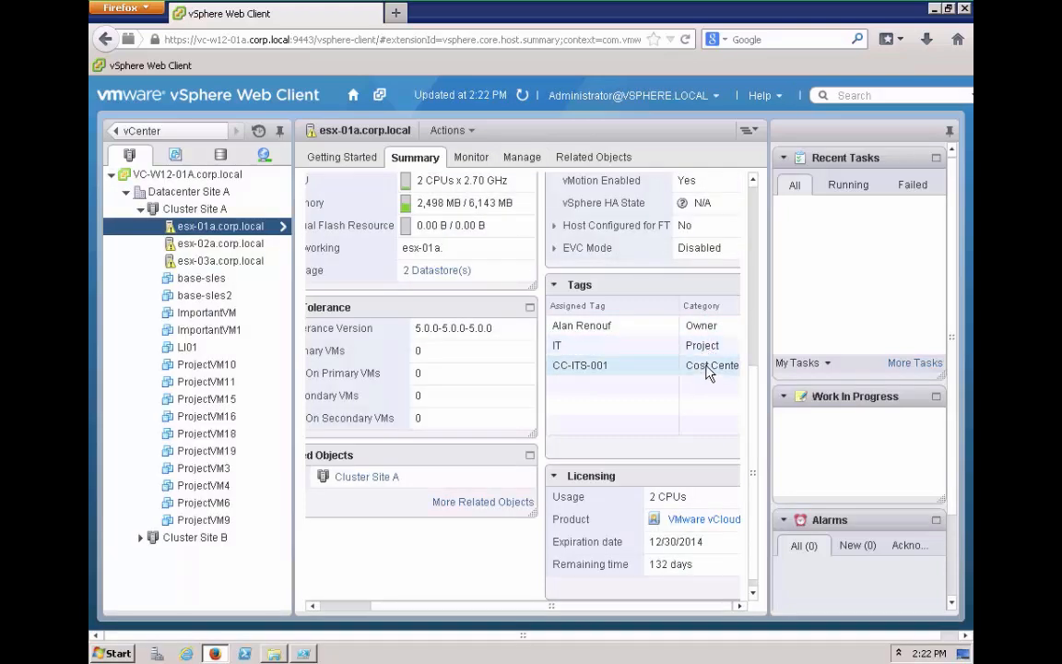
click(207, 365)
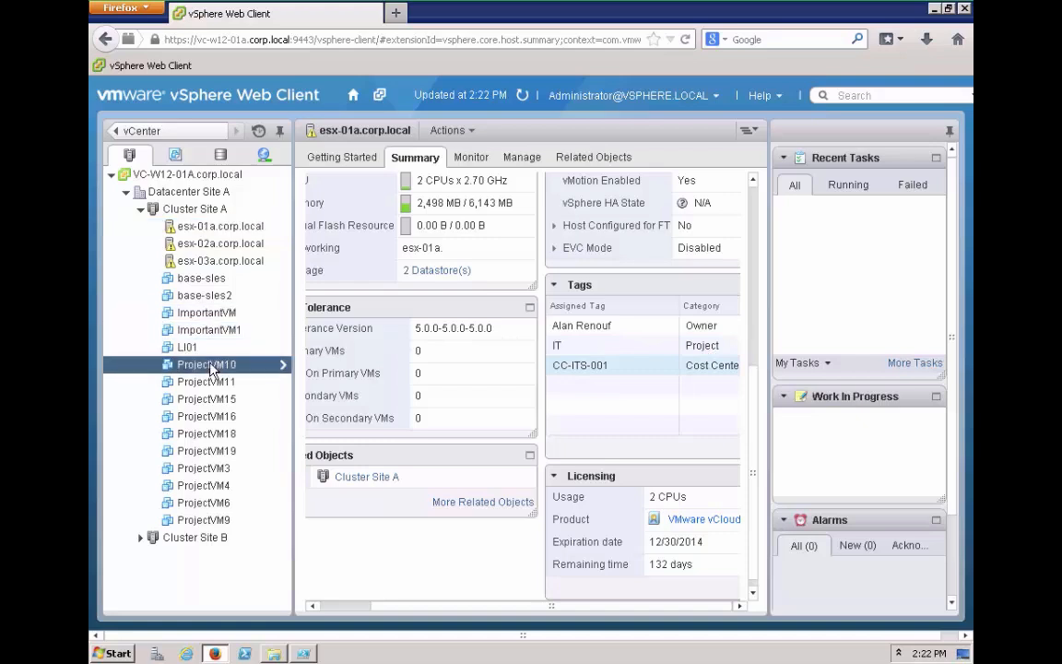
click(207, 365)
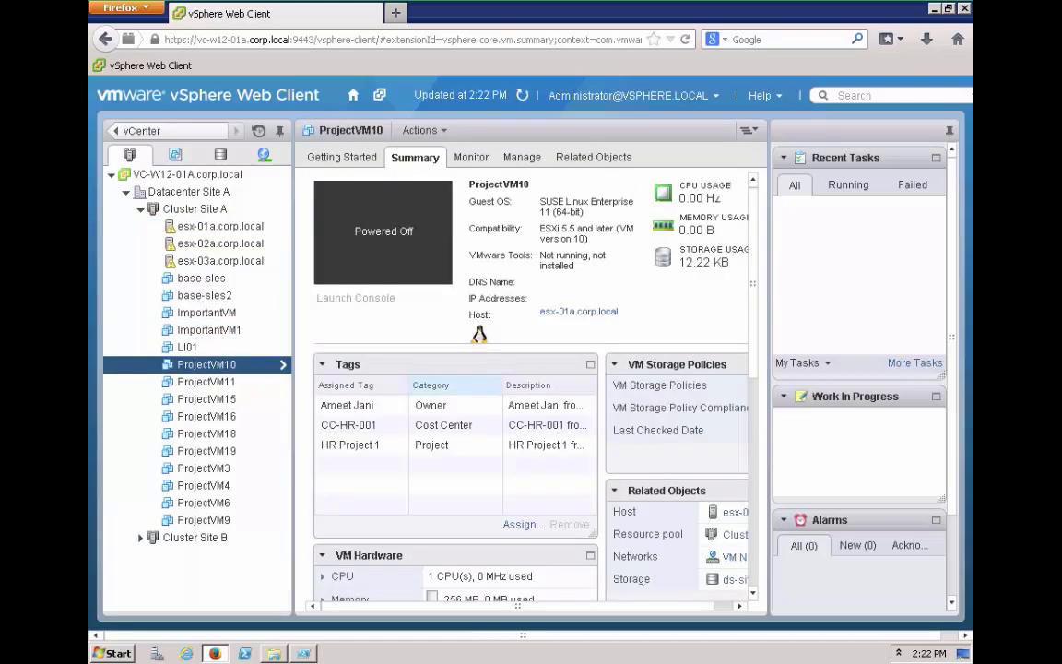
mouse_move(405, 436)
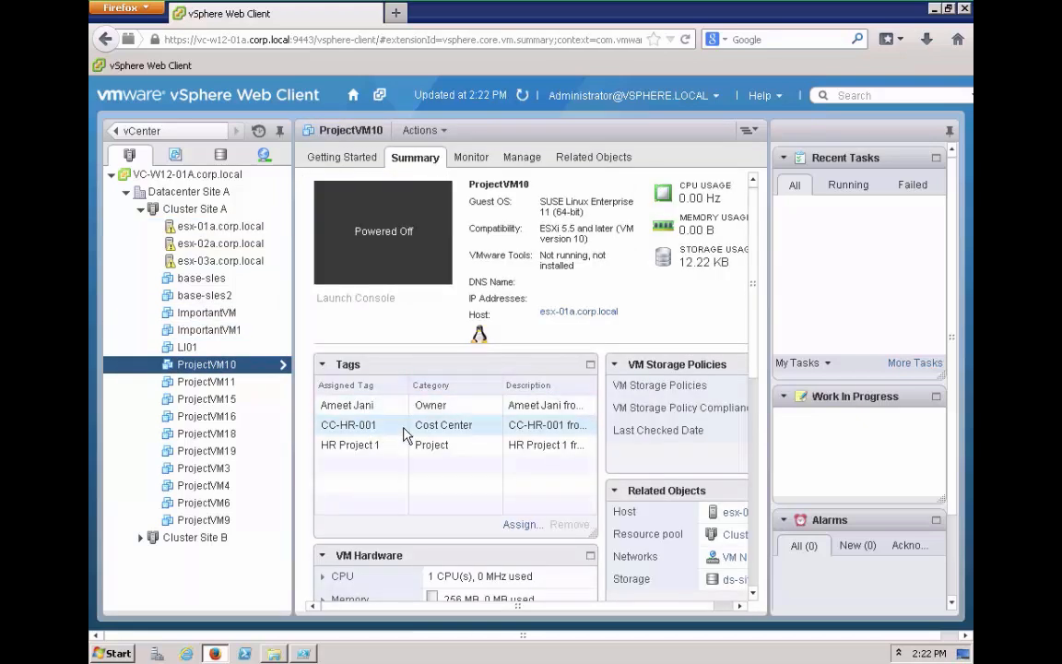
click(350, 445)
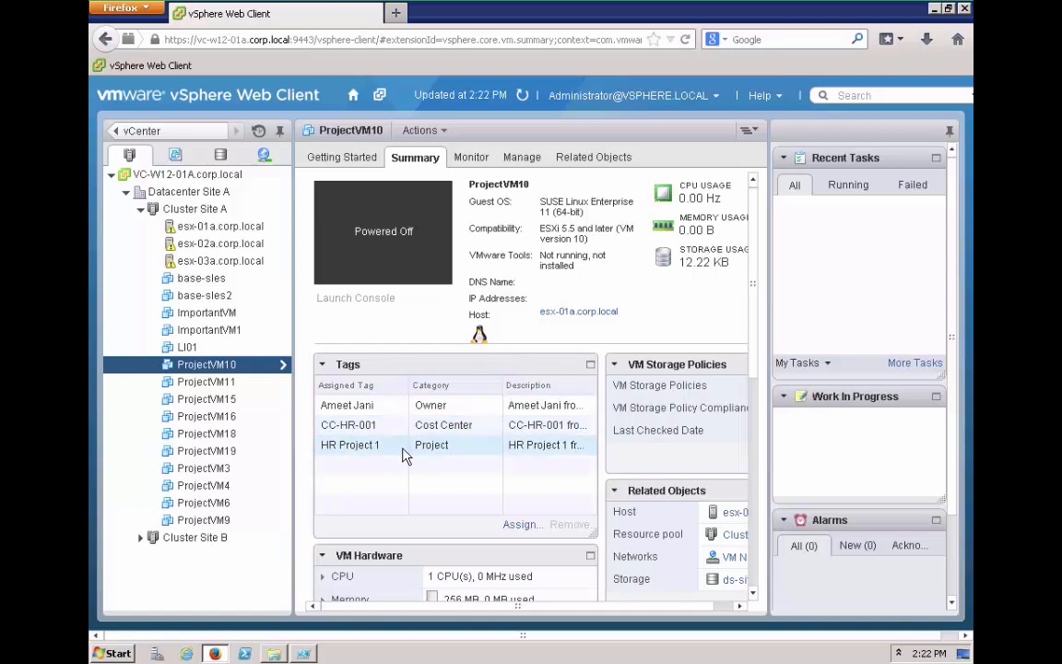